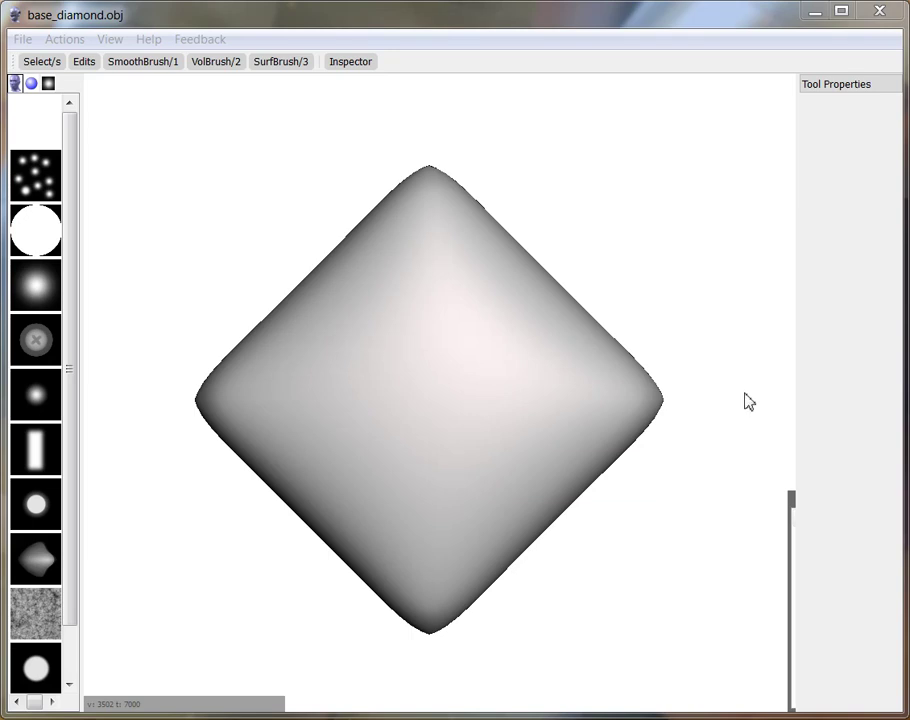
mouse_move(692, 275)
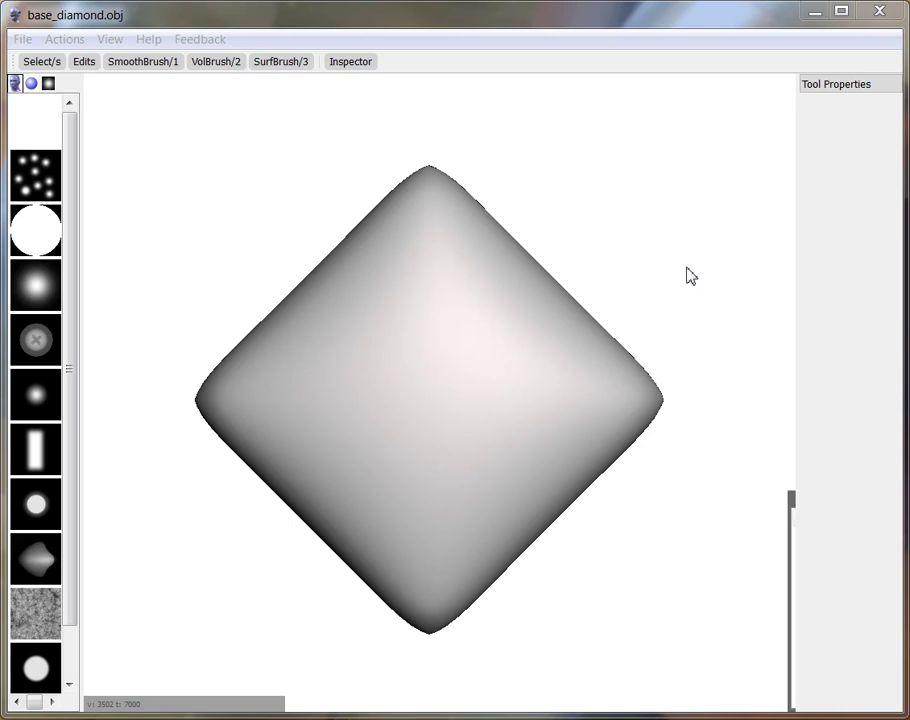
mouse_move(548, 257)
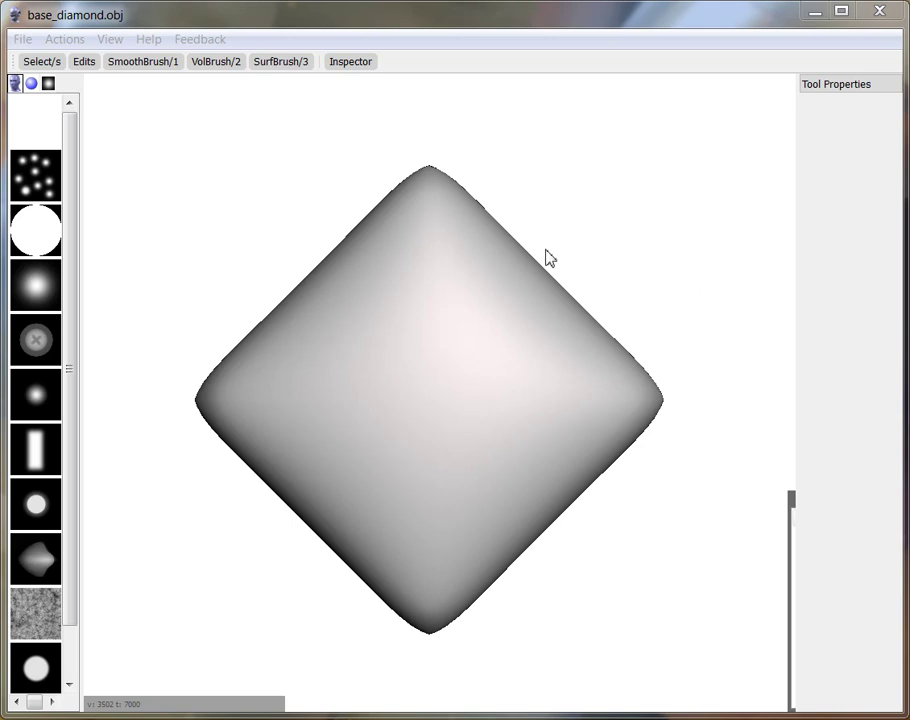
mouse_move(644, 341)
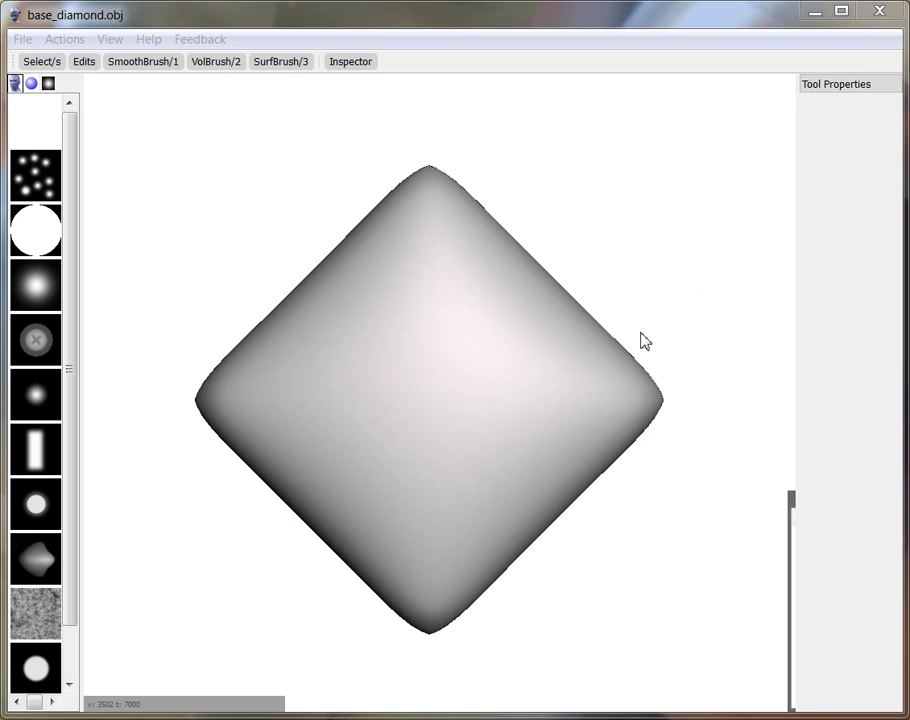
mouse_move(200, 228)
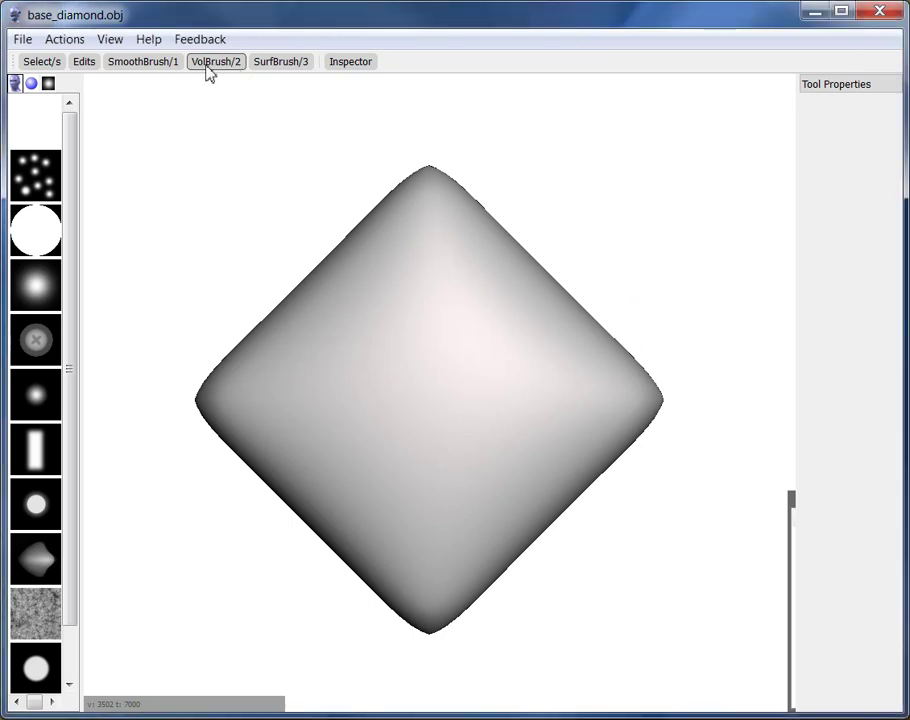
Step: With the volume brush, build bulging lobes on the diamond's upper sides
click(216, 61)
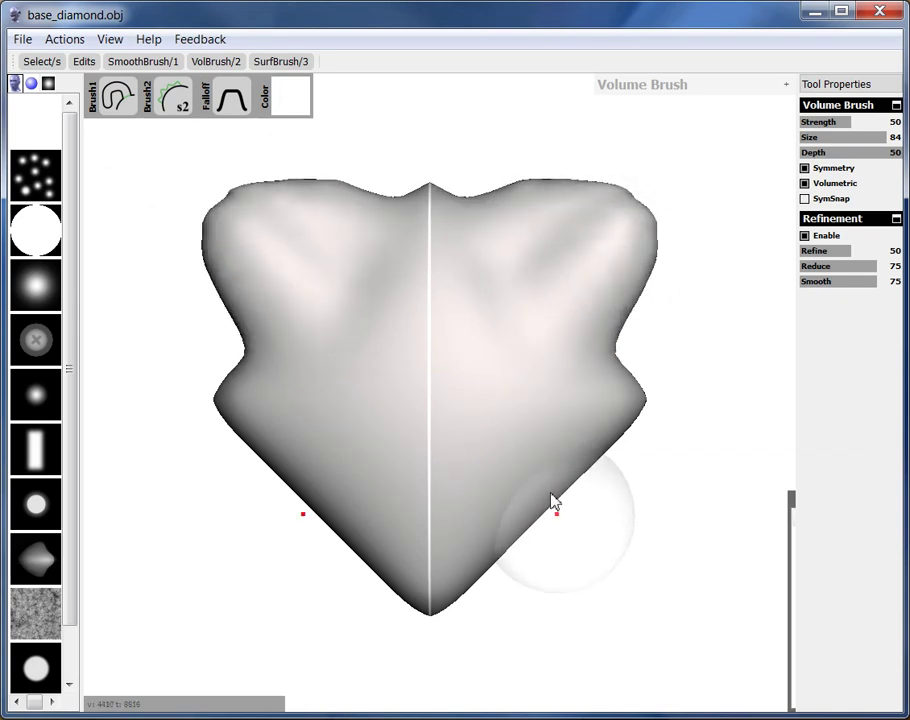
drag(555, 500, 527, 475)
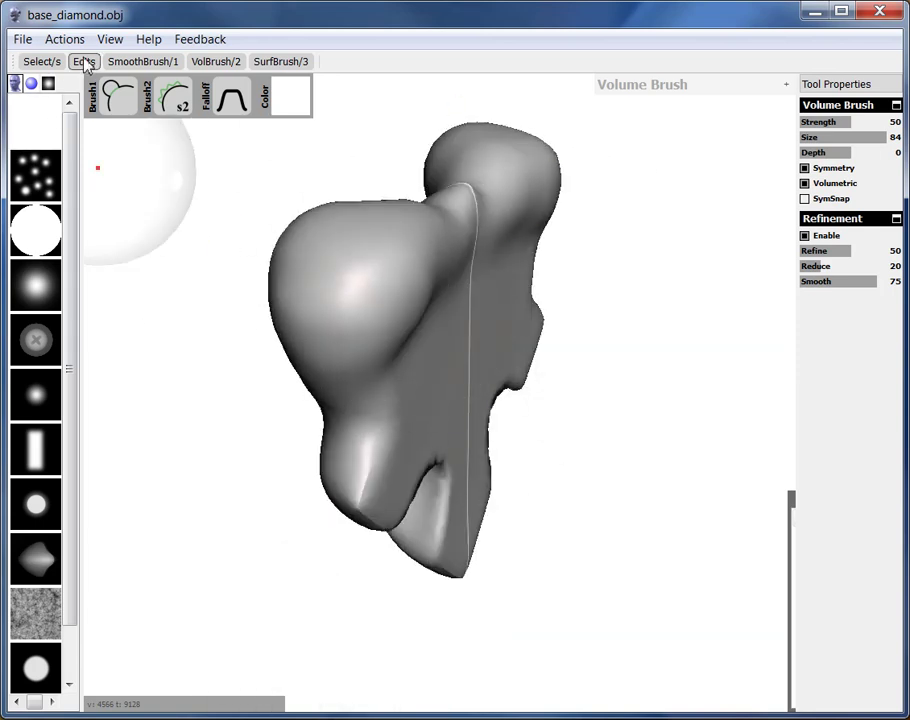
Step: Plane-cut the model with the plane positioned at its back, flattening the back
click(84, 61)
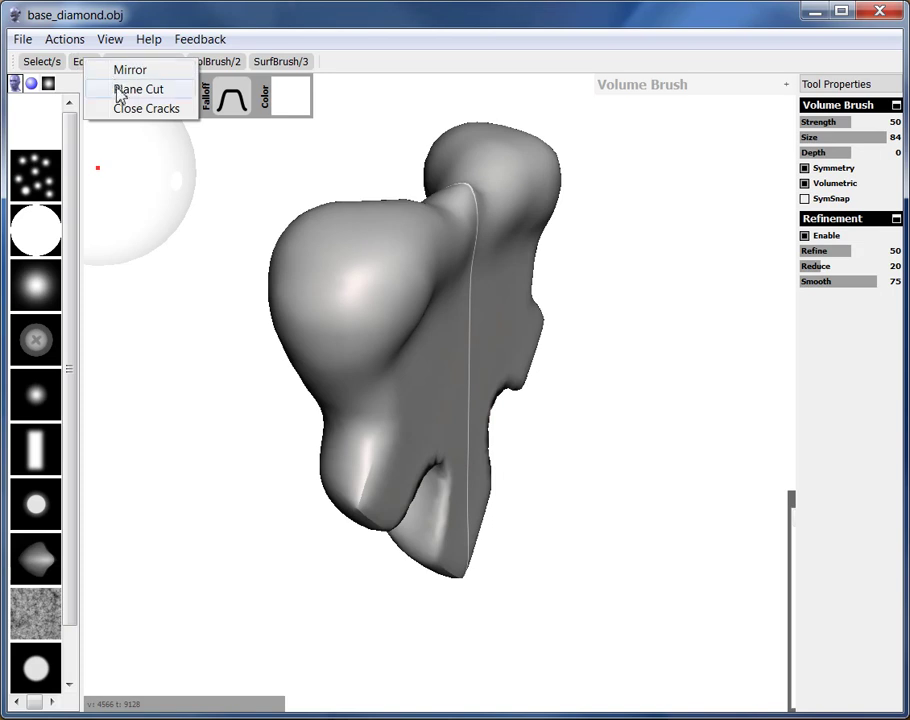
click(138, 89)
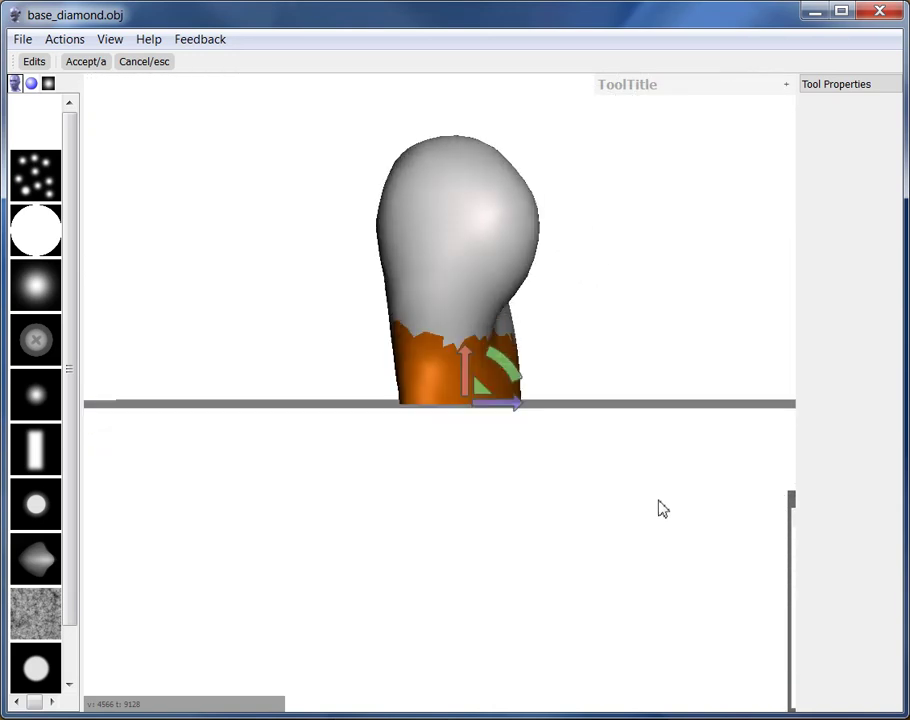
drag(663, 507, 373, 400)
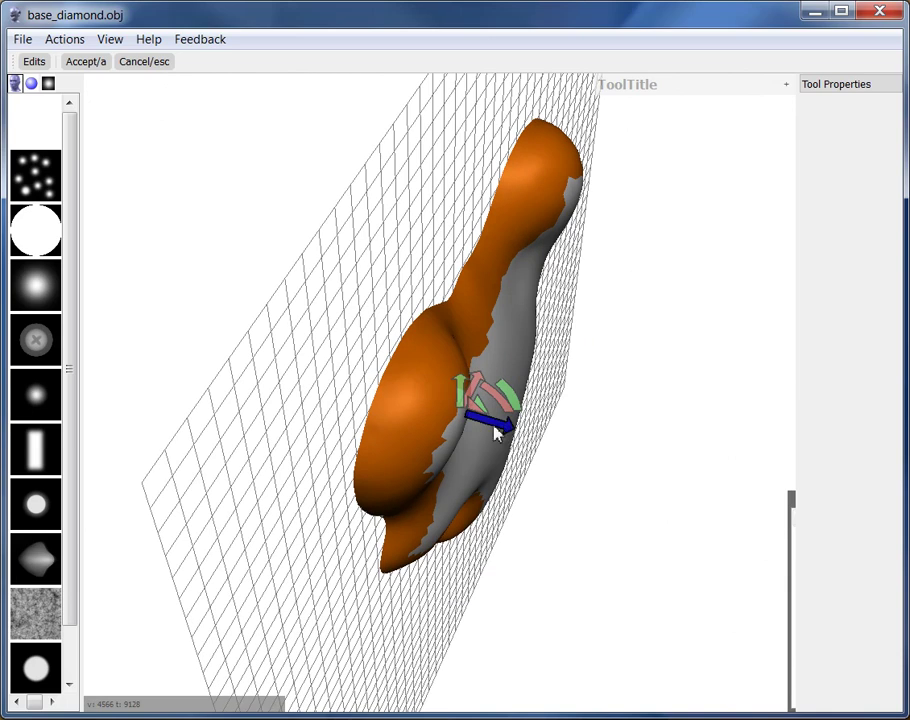
drag(495, 415, 610, 430)
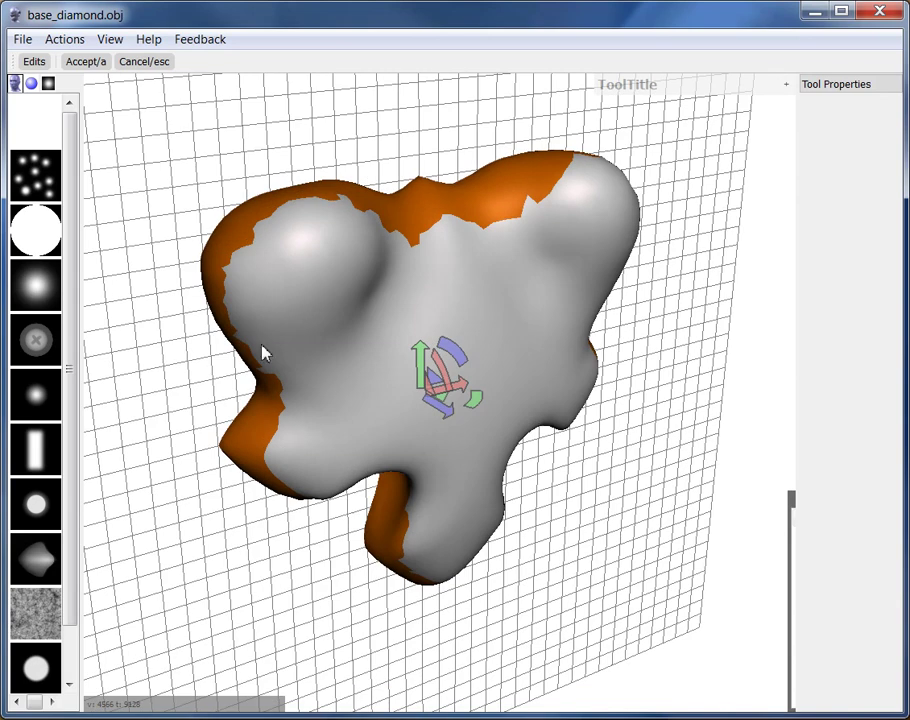
click(85, 61)
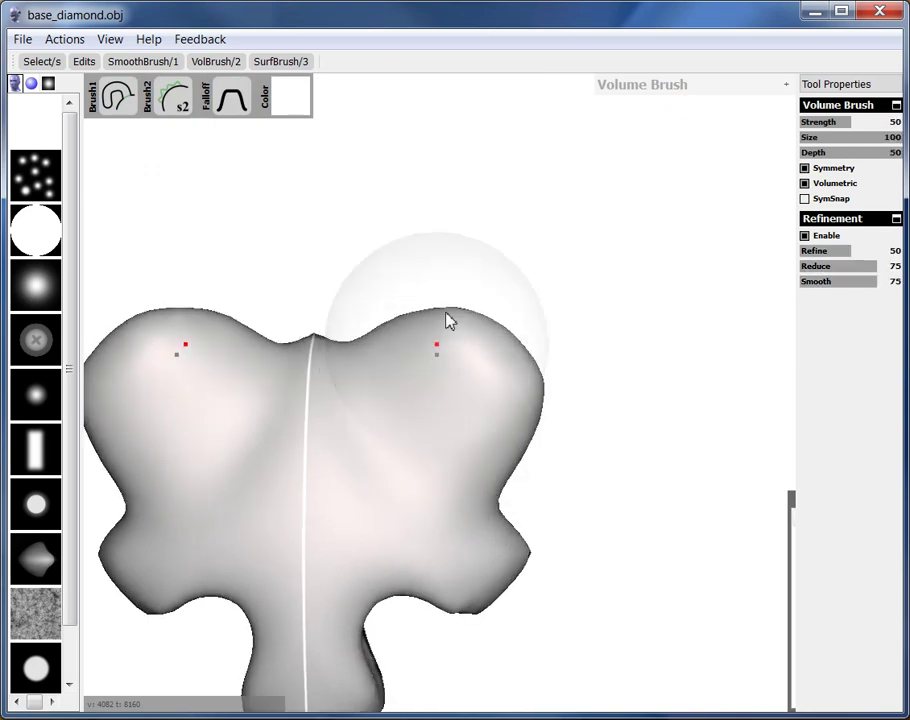
Step: Drag the upper lobes outward into curling horn-like arms
drag(450, 320, 650, 280)
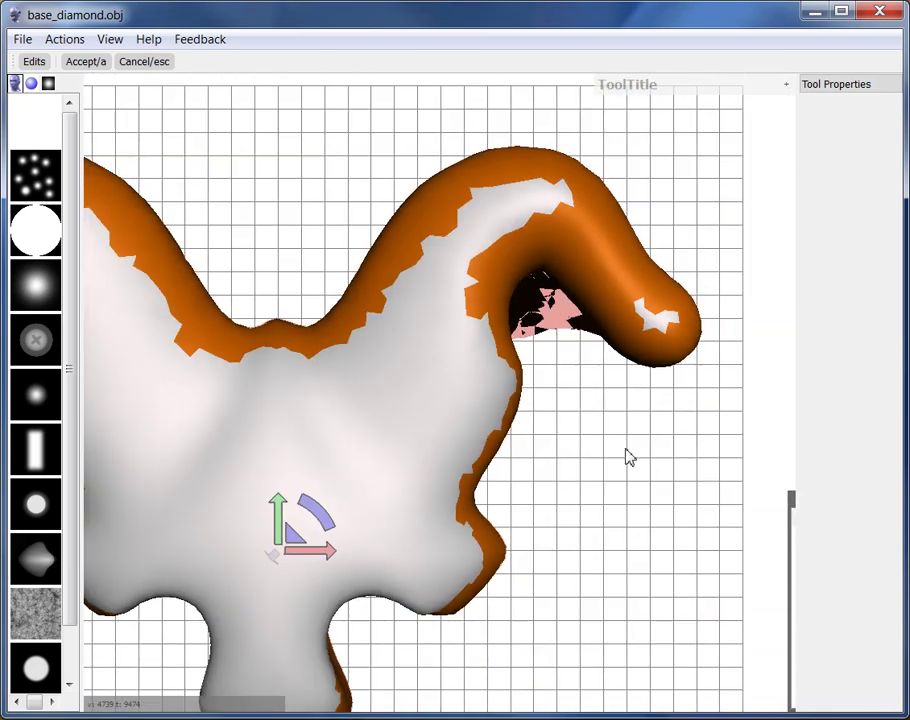
Step: Apply the second plane cut and brush volume over the hole beneath the horn
click(85, 61)
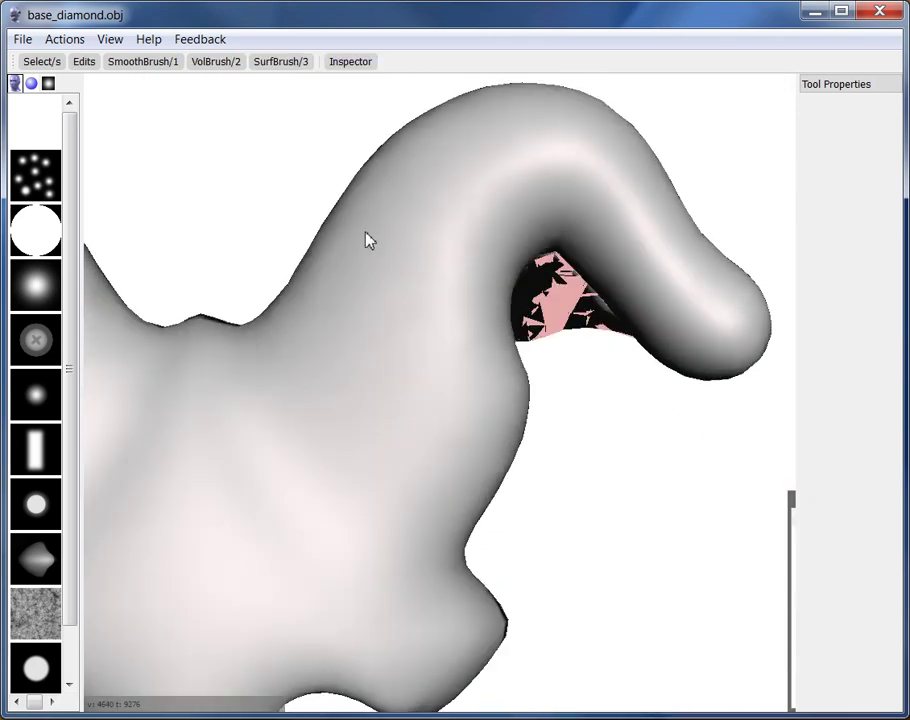
click(215, 61)
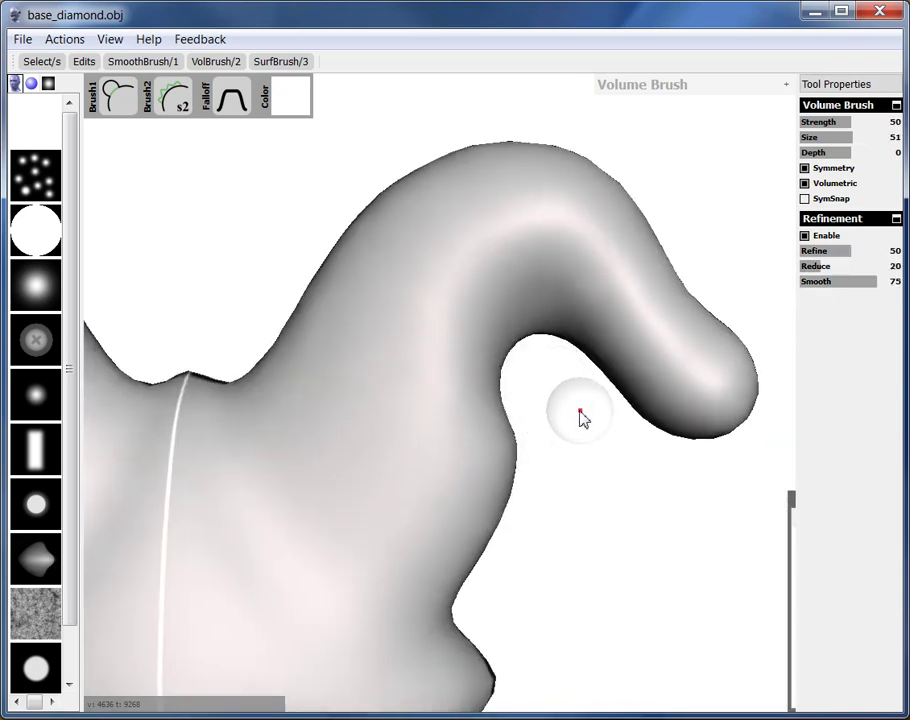
drag(580, 415, 545, 375)
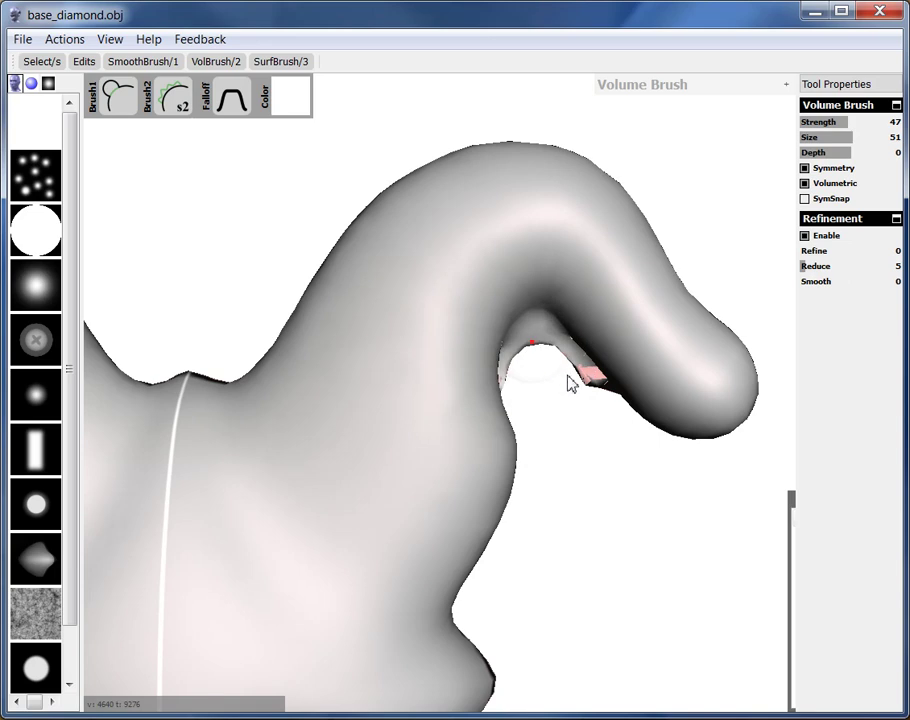
drag(570, 385, 510, 378)
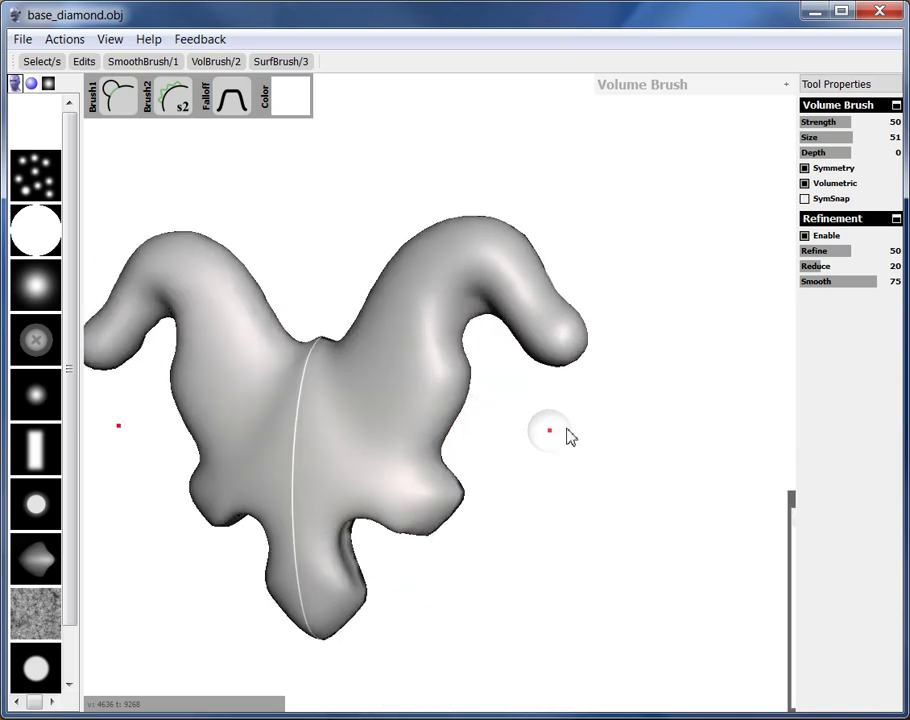
Step: Open the circular base model from the File menu and pick the volume brush
click(22, 39)
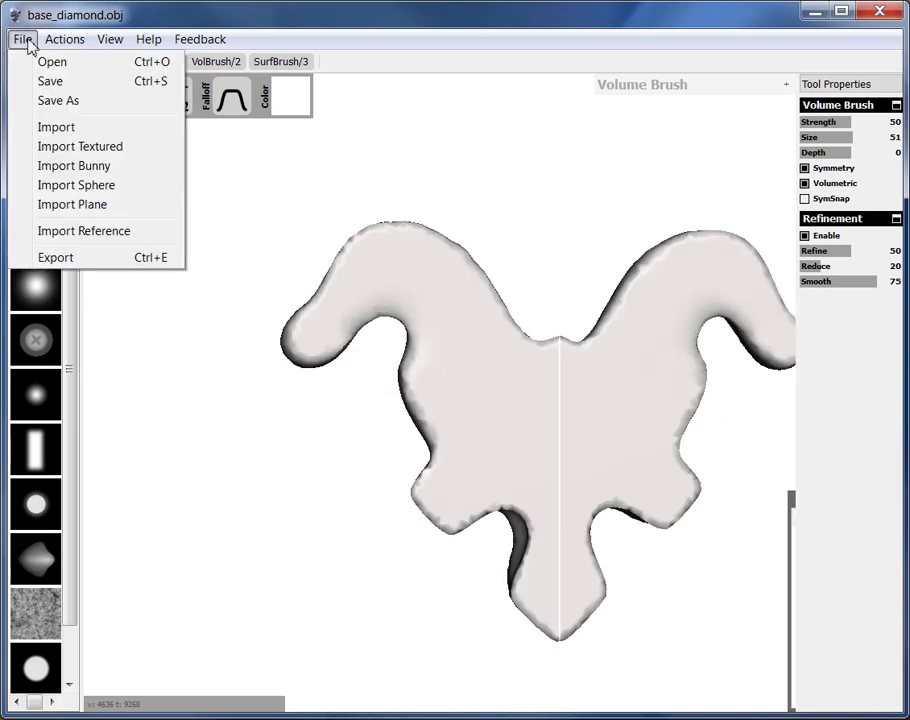
click(52, 61)
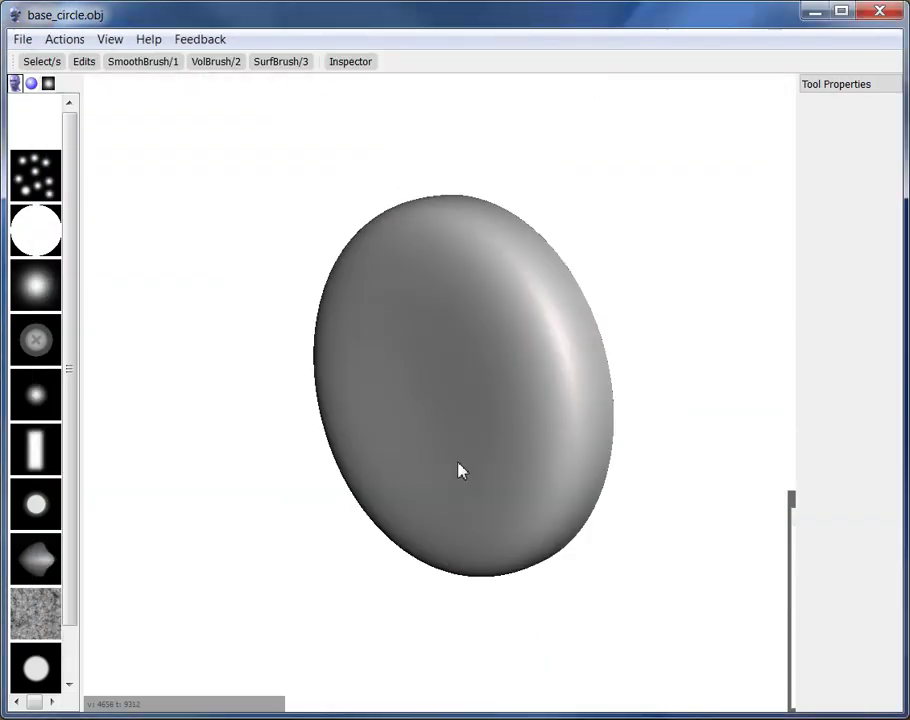
click(215, 61)
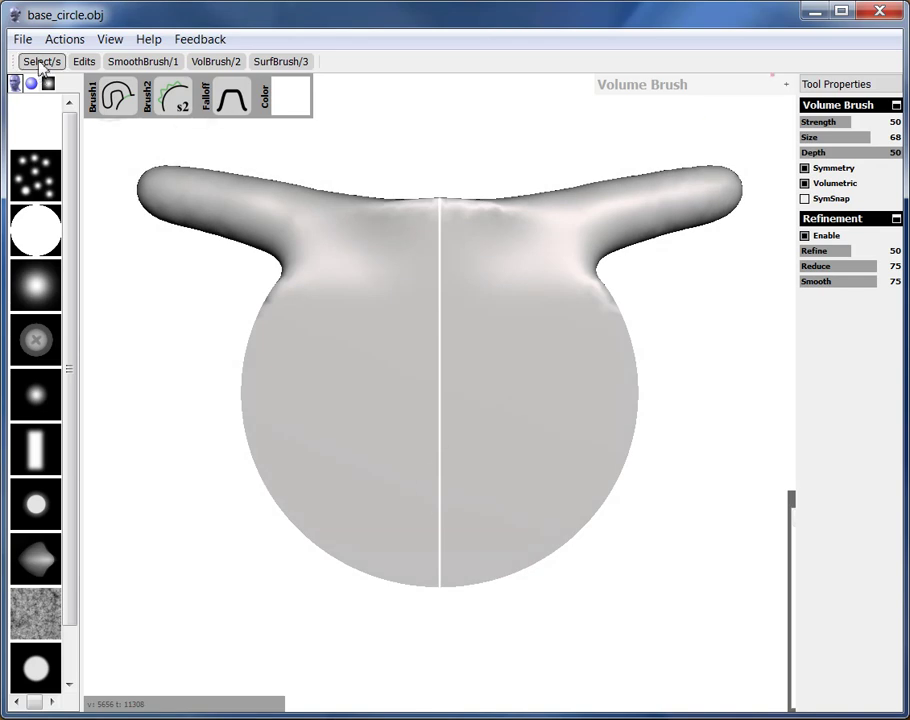
Step: Paint-select the front faces of the disc and arms, then smooth the selection boundary
click(42, 61)
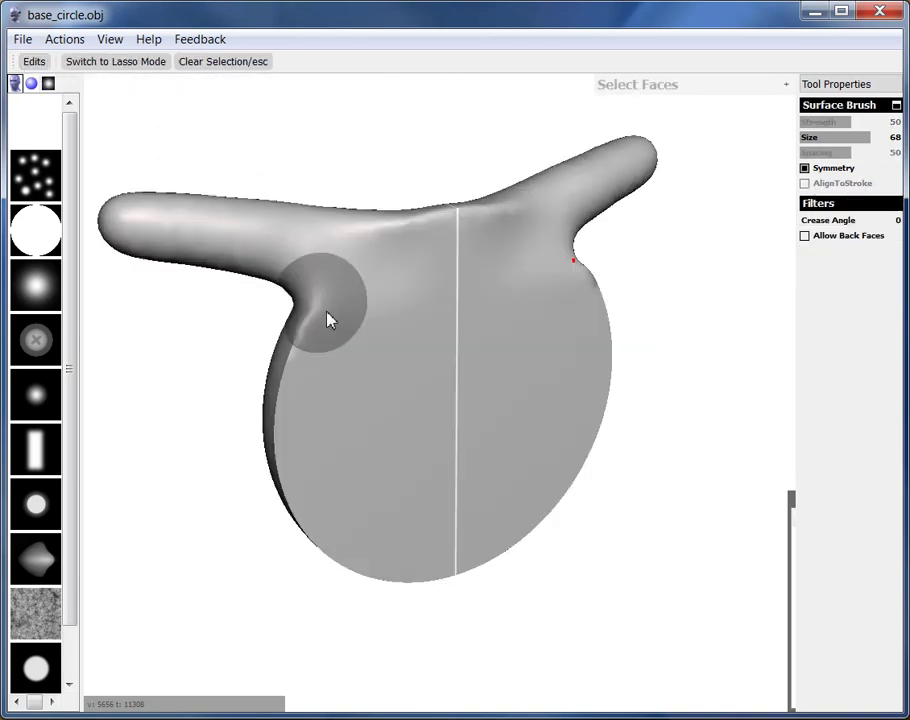
drag(330, 320, 340, 365)
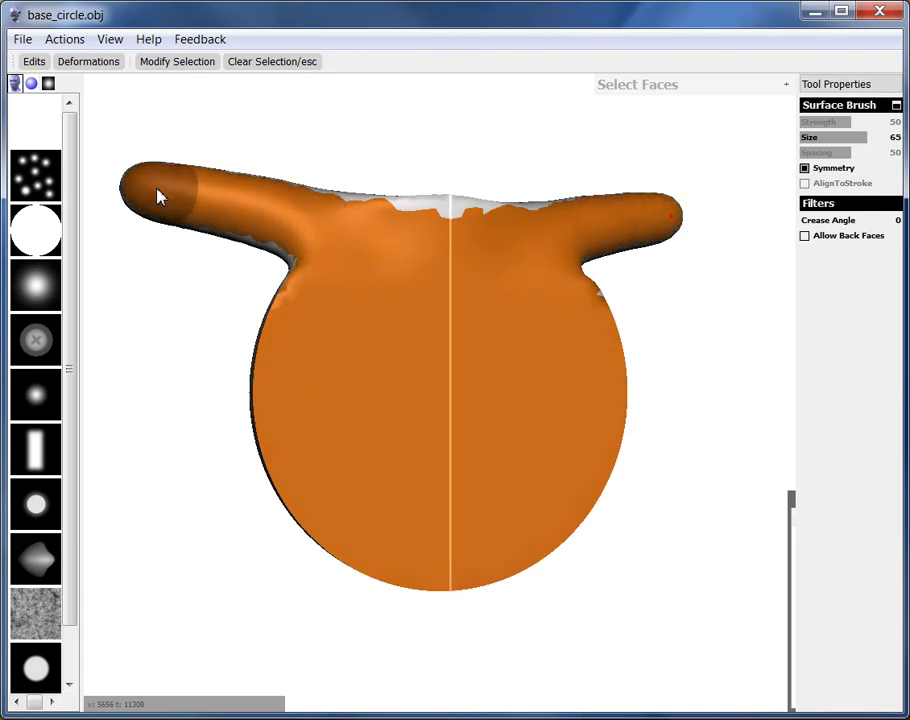
drag(157, 196, 530, 406)
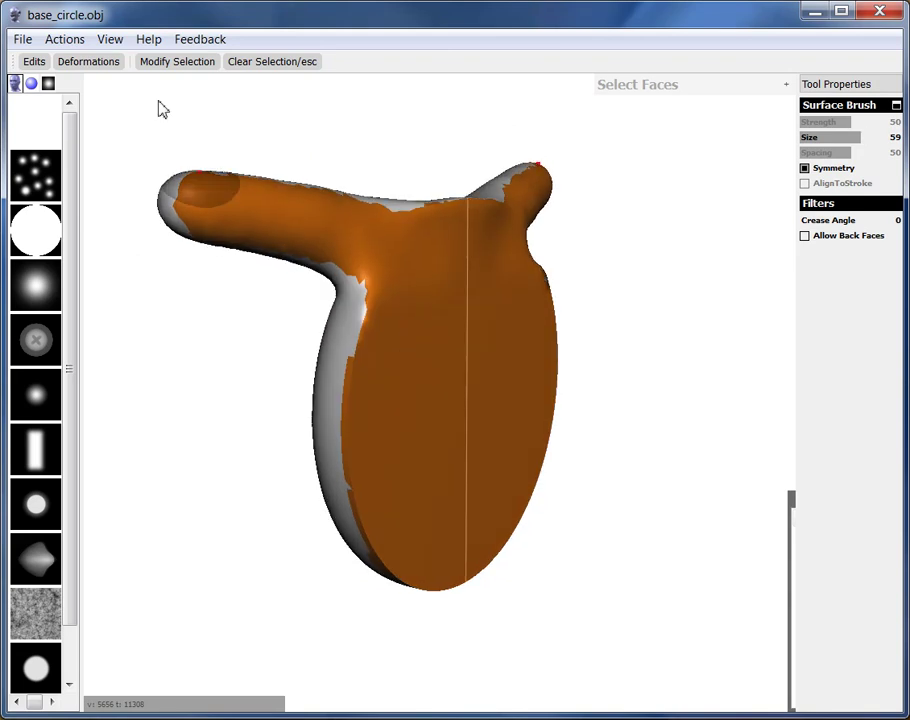
click(177, 61)
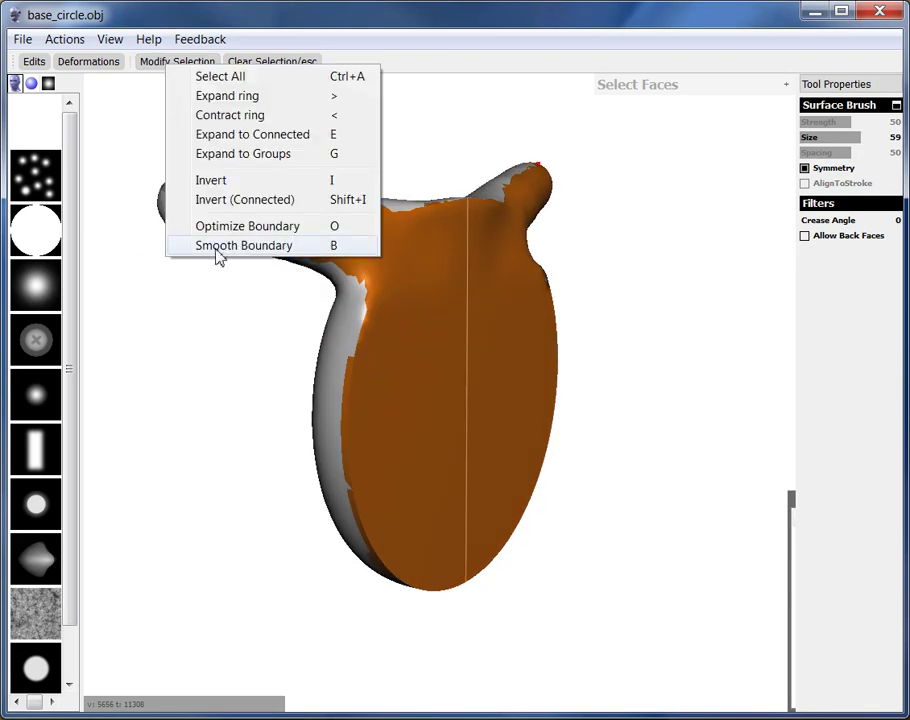
click(244, 245)
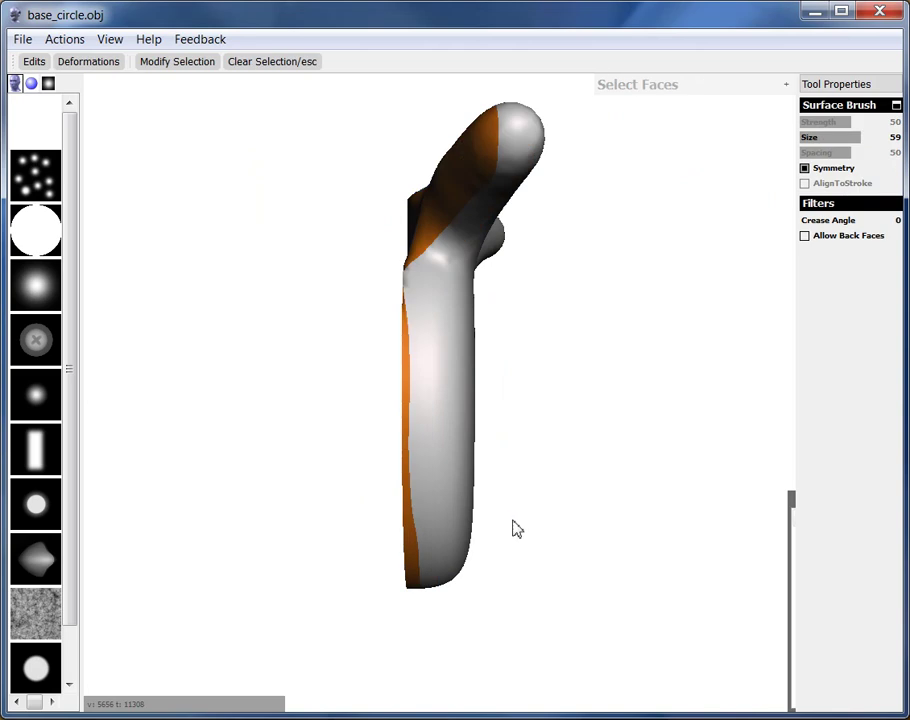
click(34, 61)
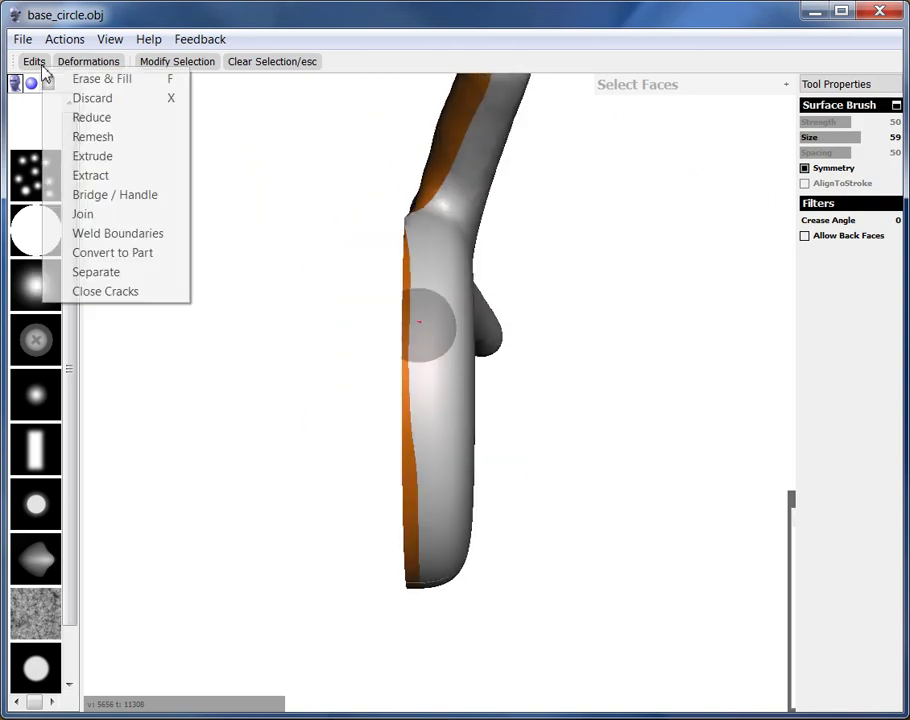
mouse_move(92, 156)
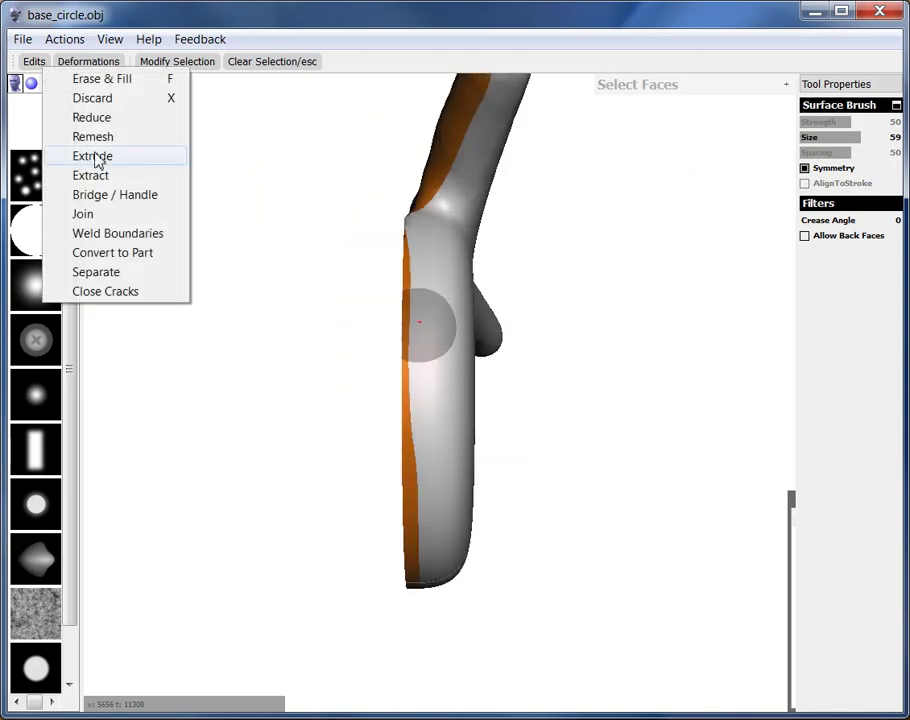
Step: Extrude the selected front faces along the Z axis with a flat end
click(92, 156)
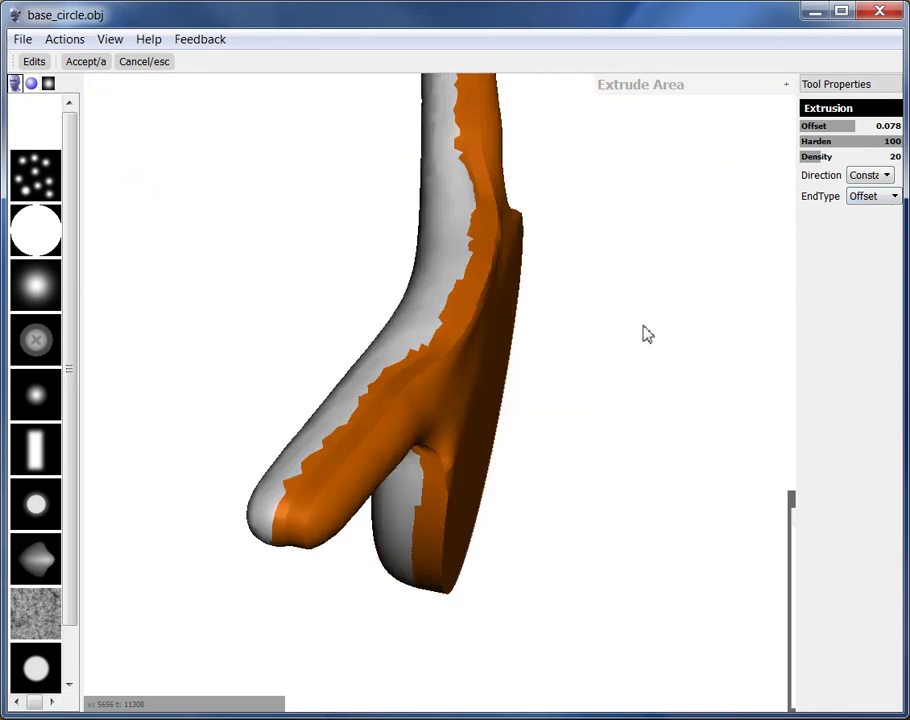
click(885, 175)
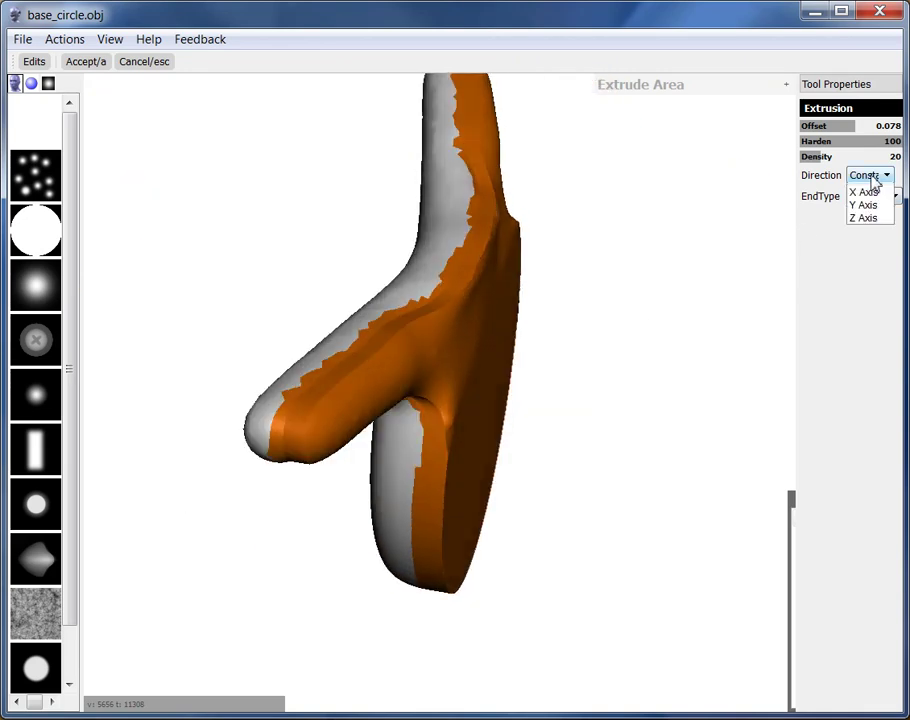
click(863, 217)
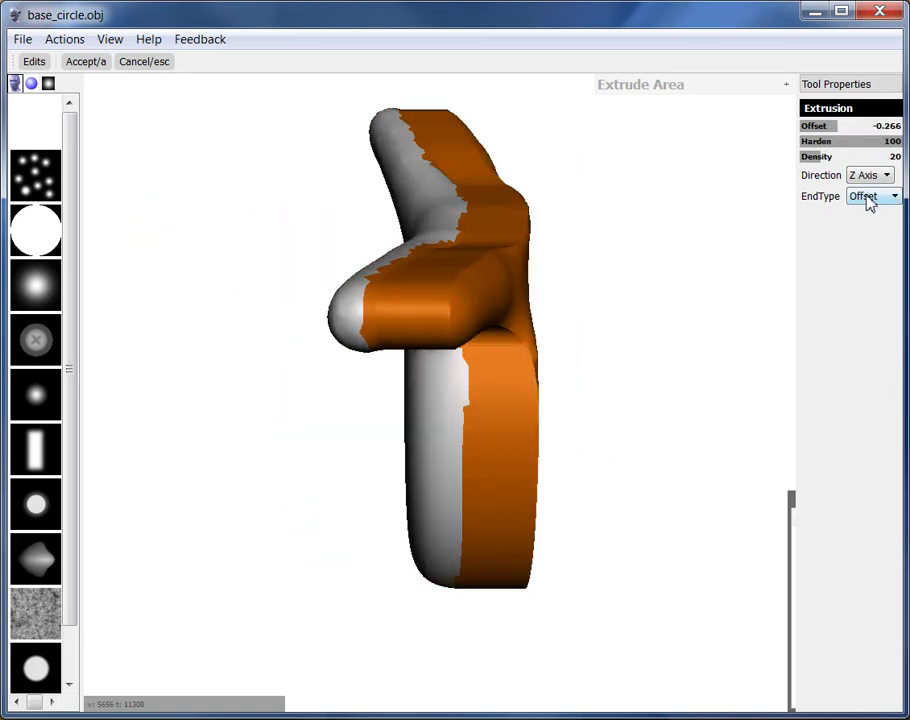
click(872, 196)
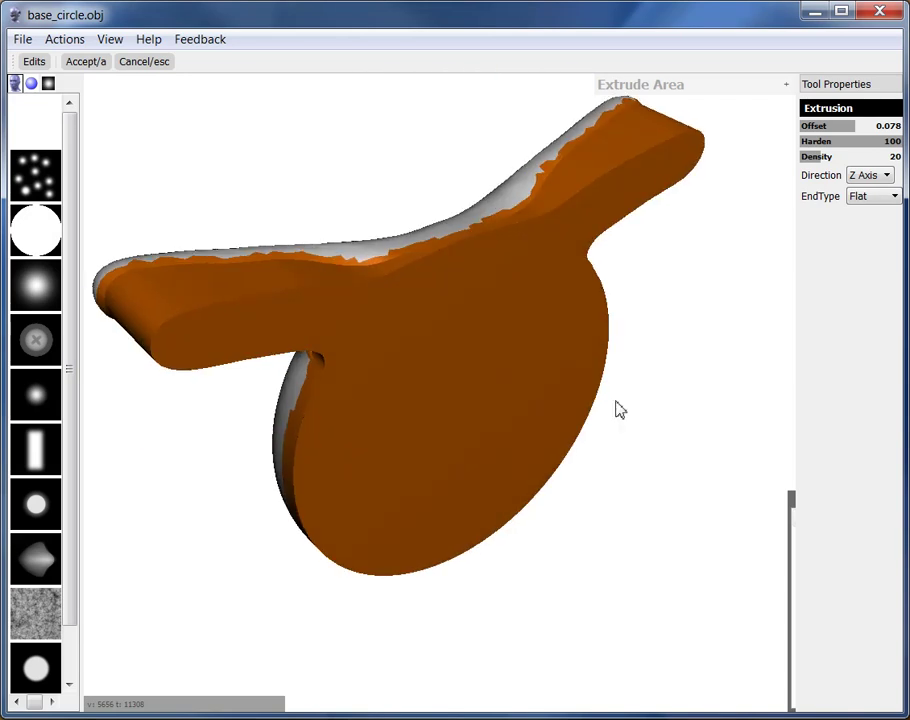
drag(618, 408, 535, 358)
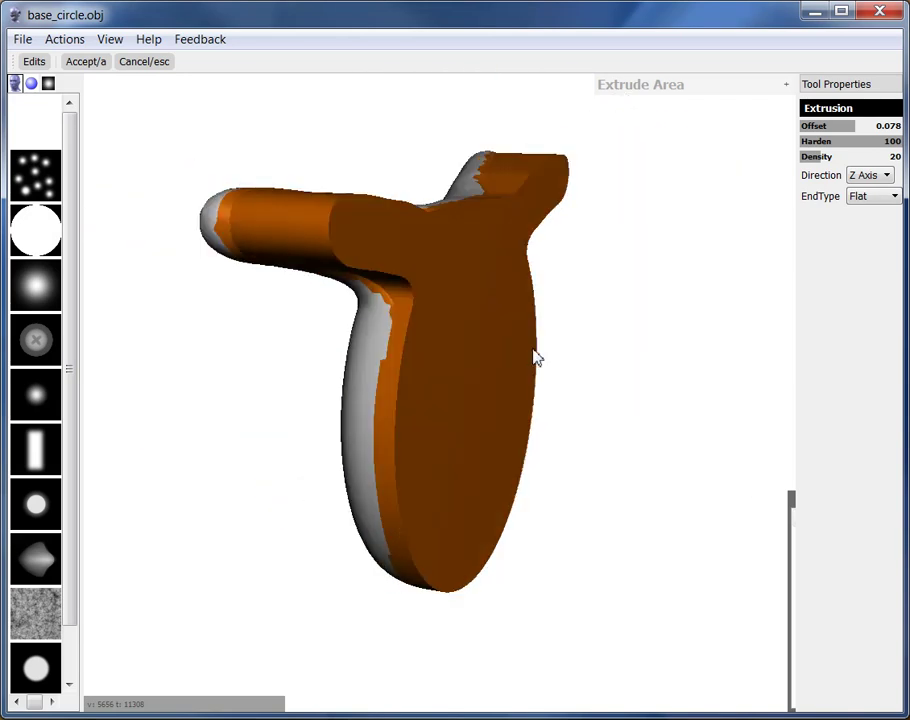
click(85, 61)
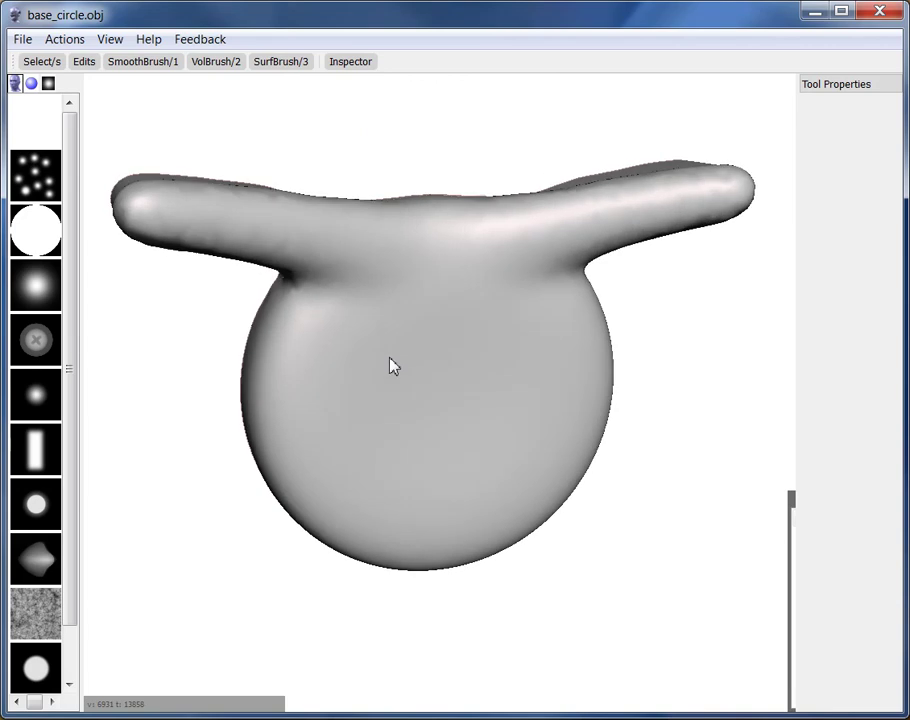
Step: Brush the round body with the smoothing brush to soften the extruded edges
drag(390, 365, 450, 295)
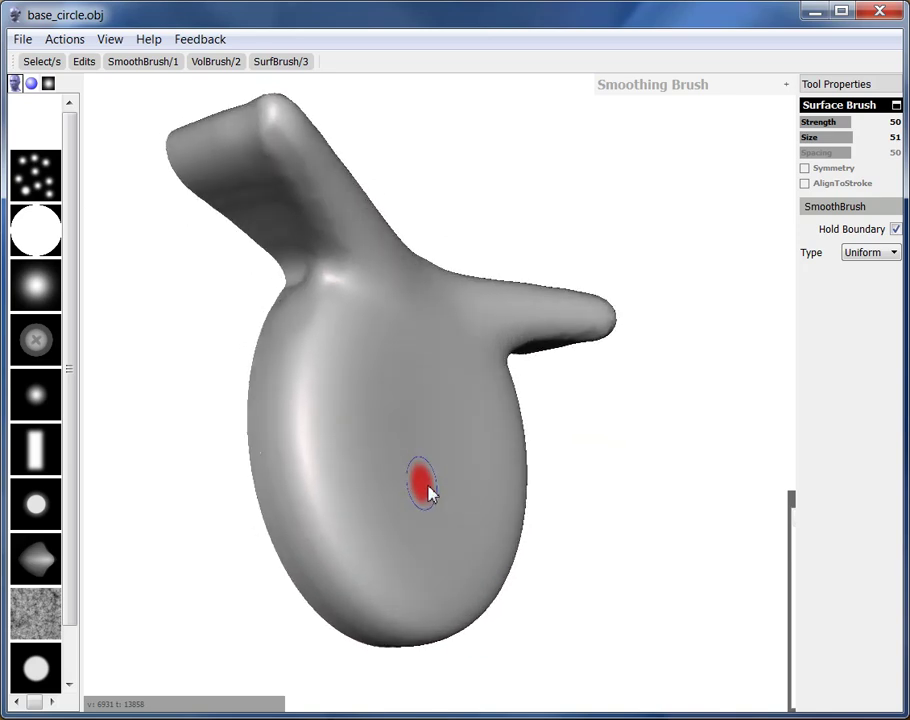
drag(420, 483, 475, 487)
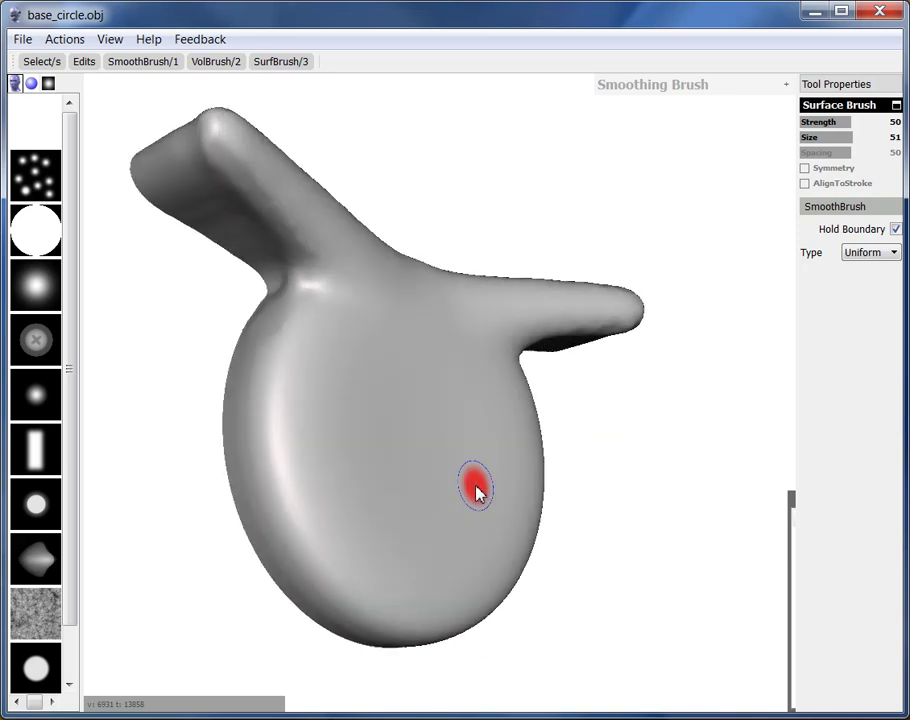